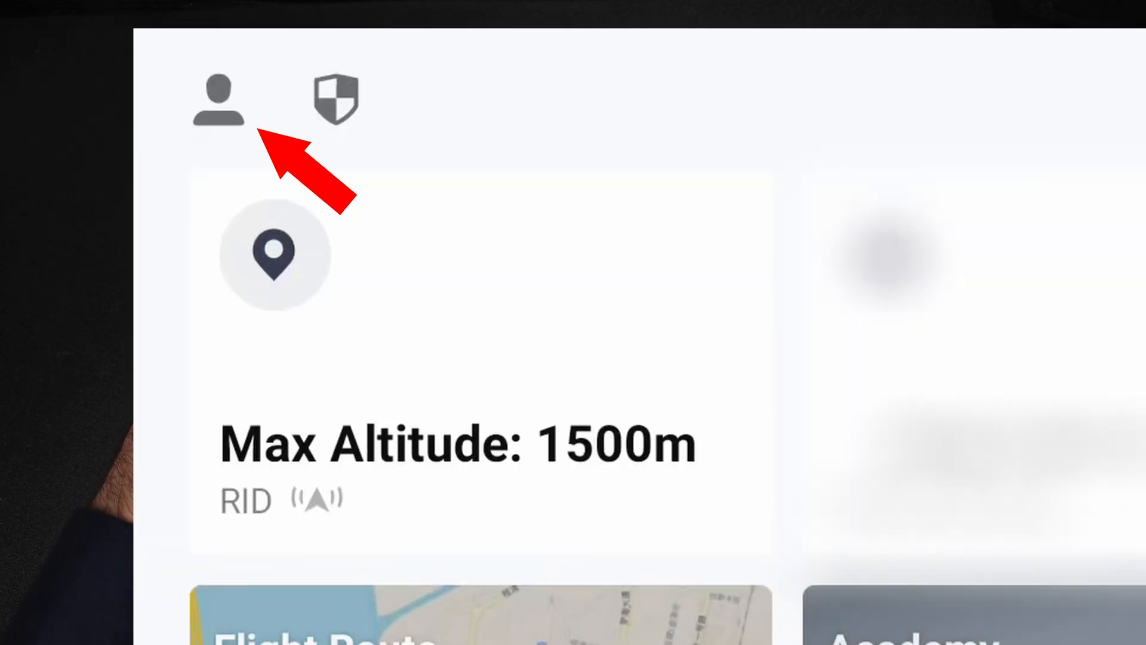
Open Flight Record from the profile page and scroll through the per-flight entries.
click(218, 99)
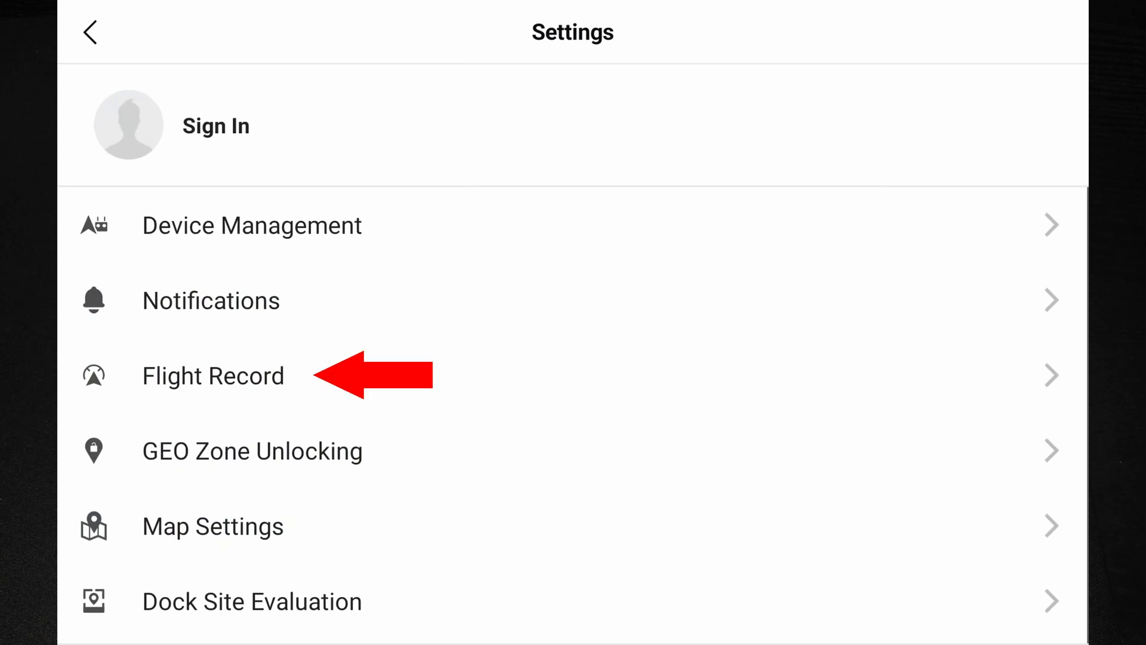
click(212, 375)
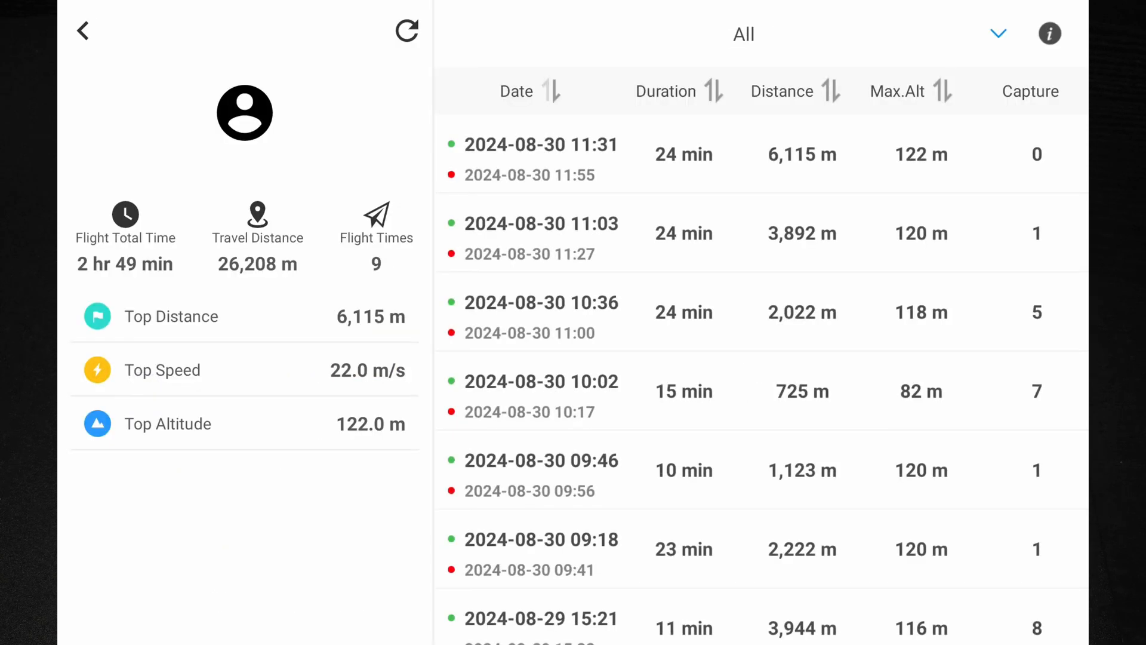
scroll(down, 3)
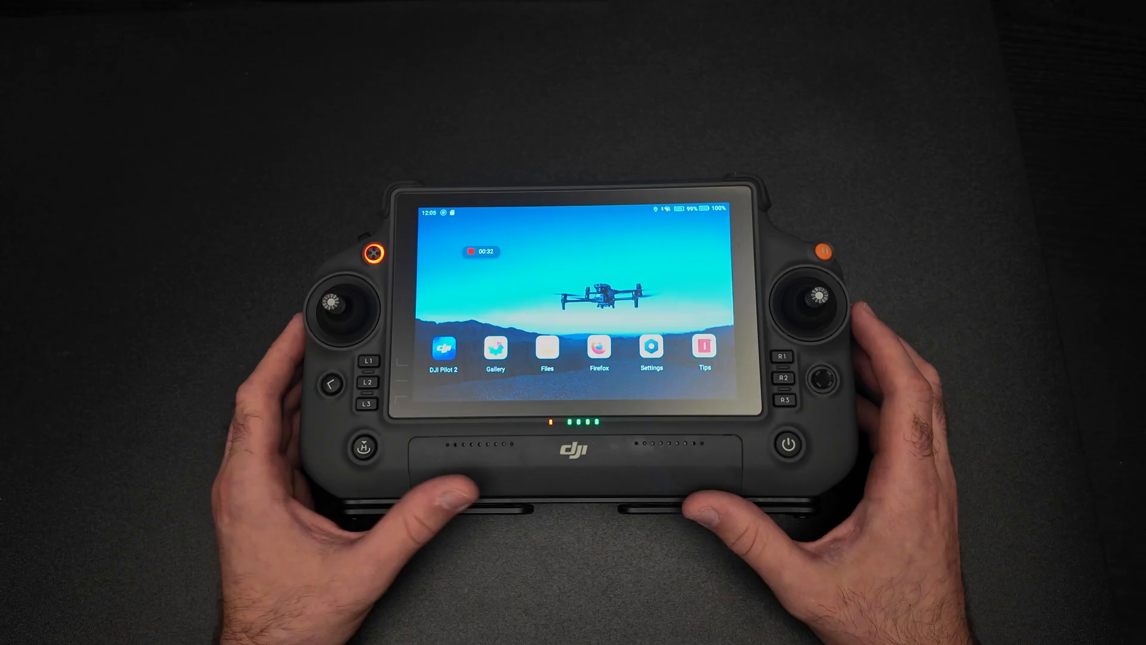
Launch Files and browse internal storage to the FlightRecord folder of DJIFlightRecord logs.
click(545, 346)
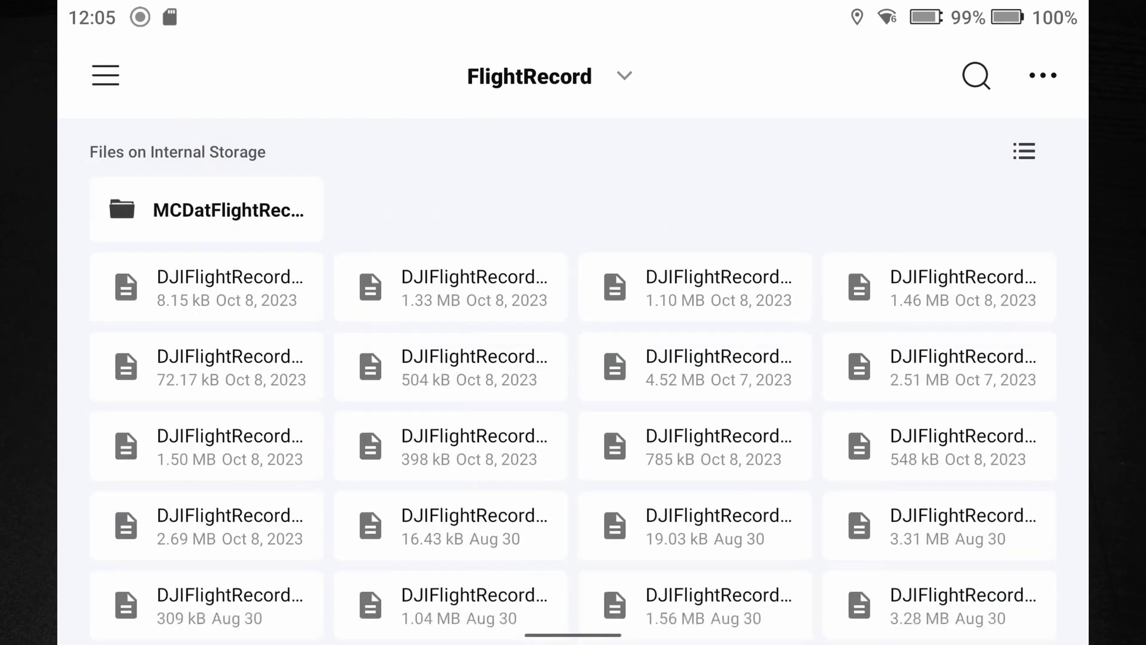
scroll(down, 3)
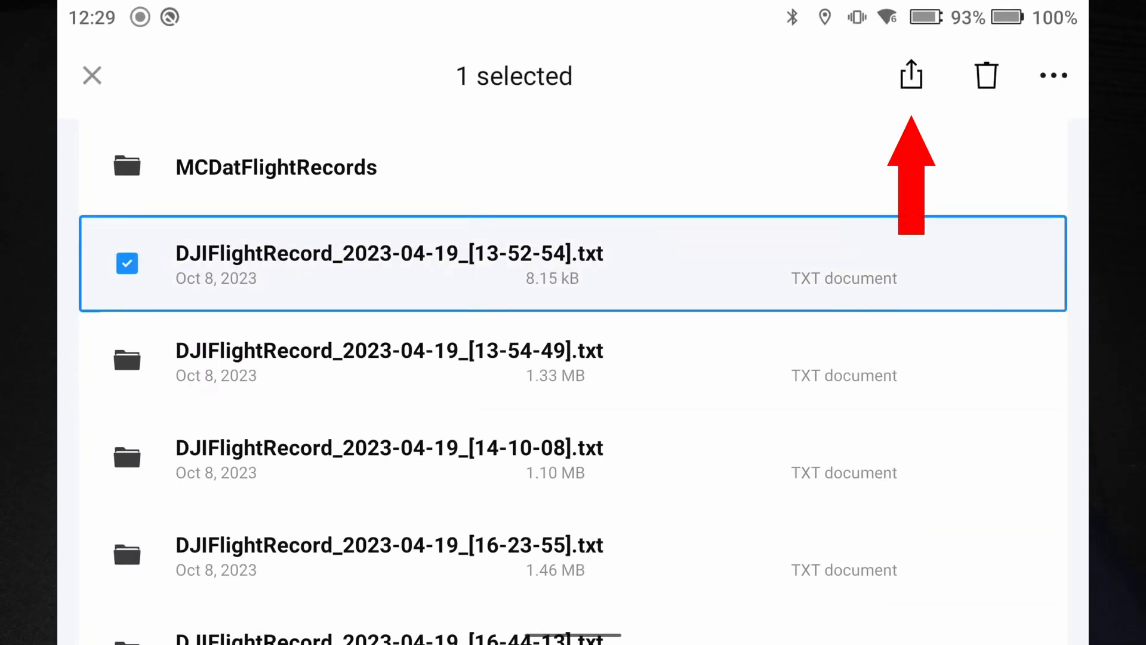
Share DJIFlightRecord_2023-04-19_[13-52-54].txt via Bluetooth.
click(911, 75)
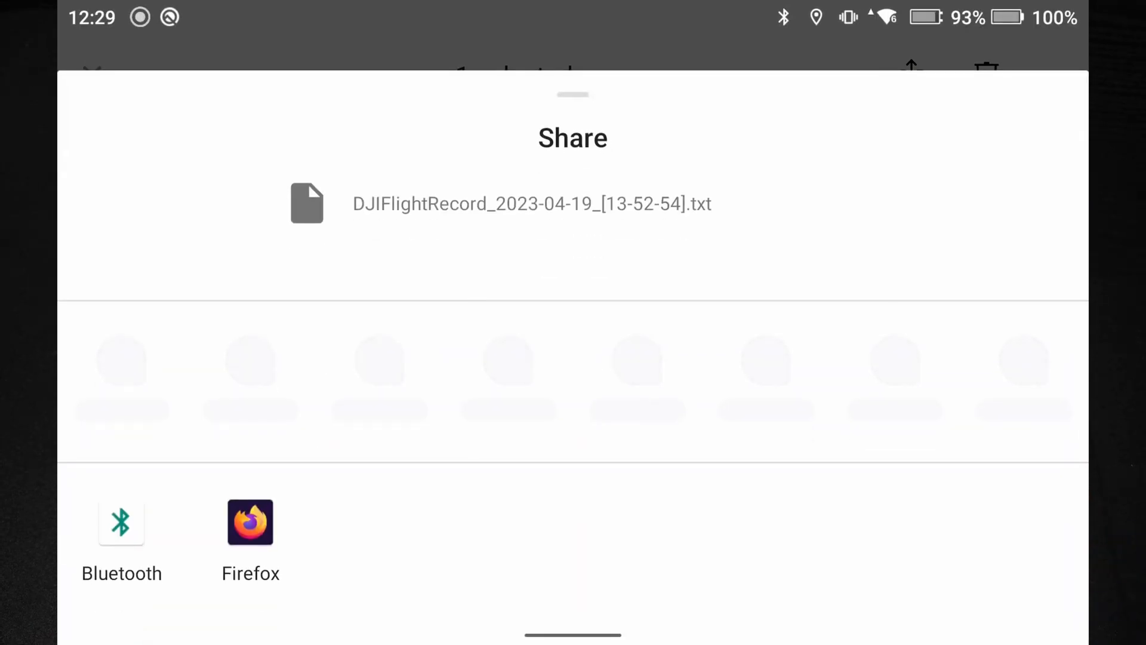
click(122, 522)
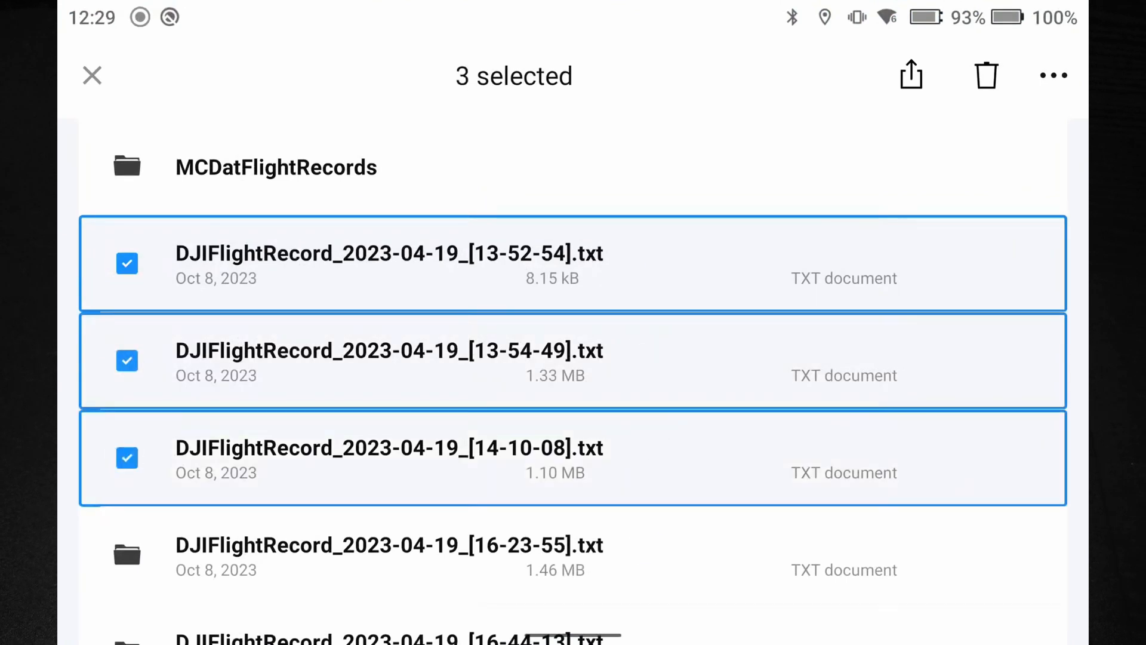
Select four flight logs and copy them to the external disk's top folder.
click(1053, 74)
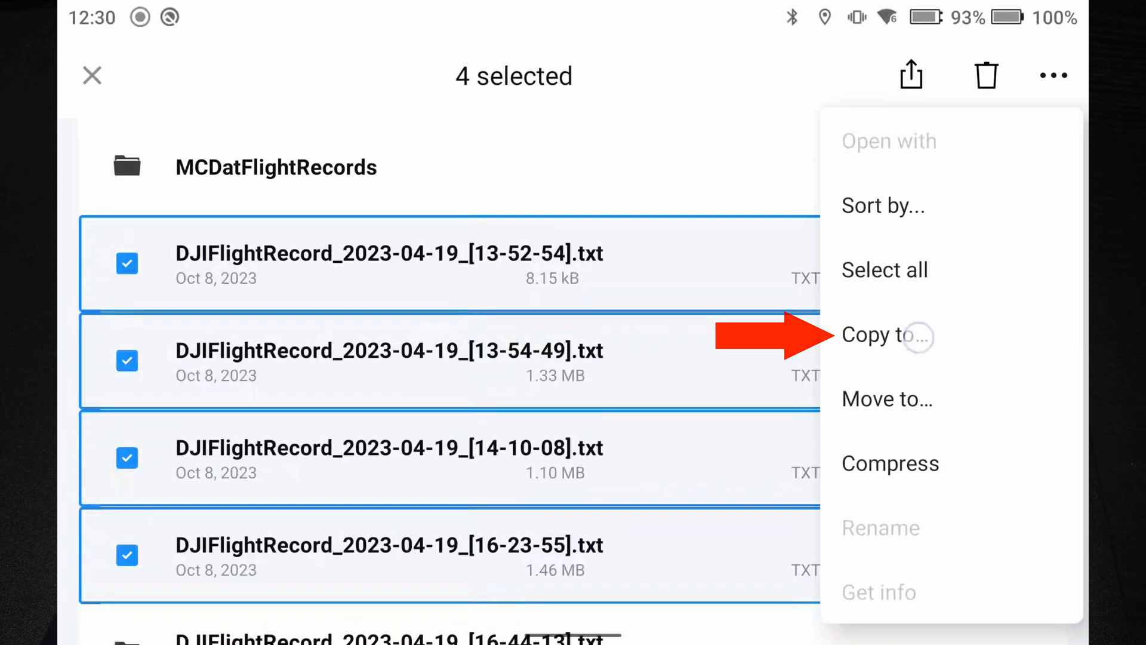
click(886, 335)
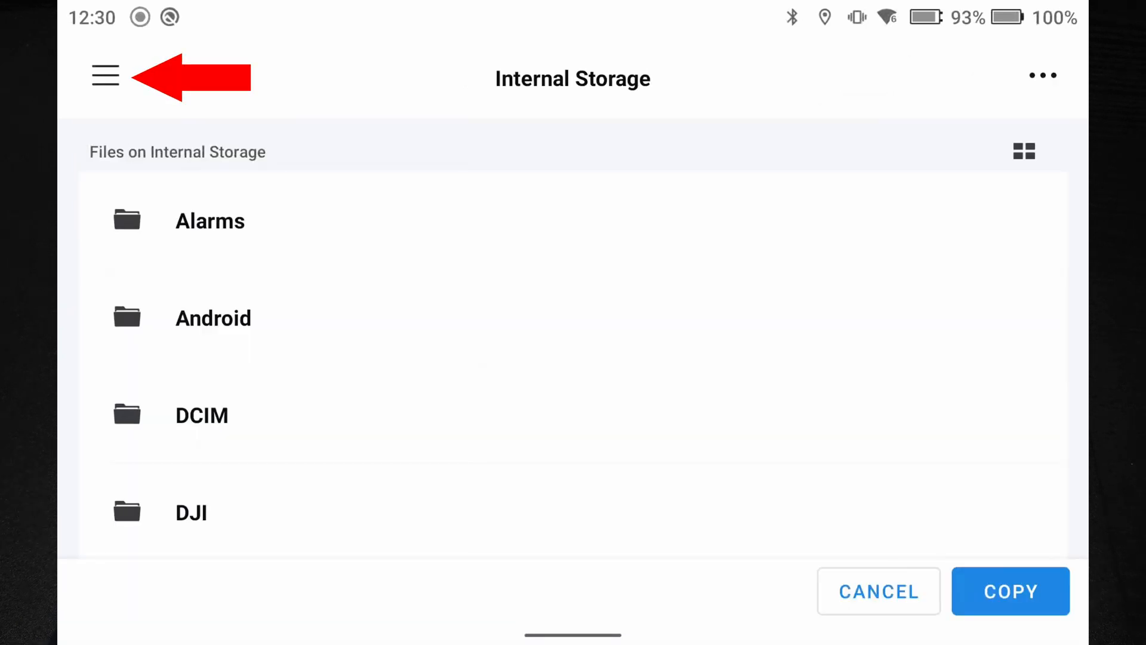
click(104, 75)
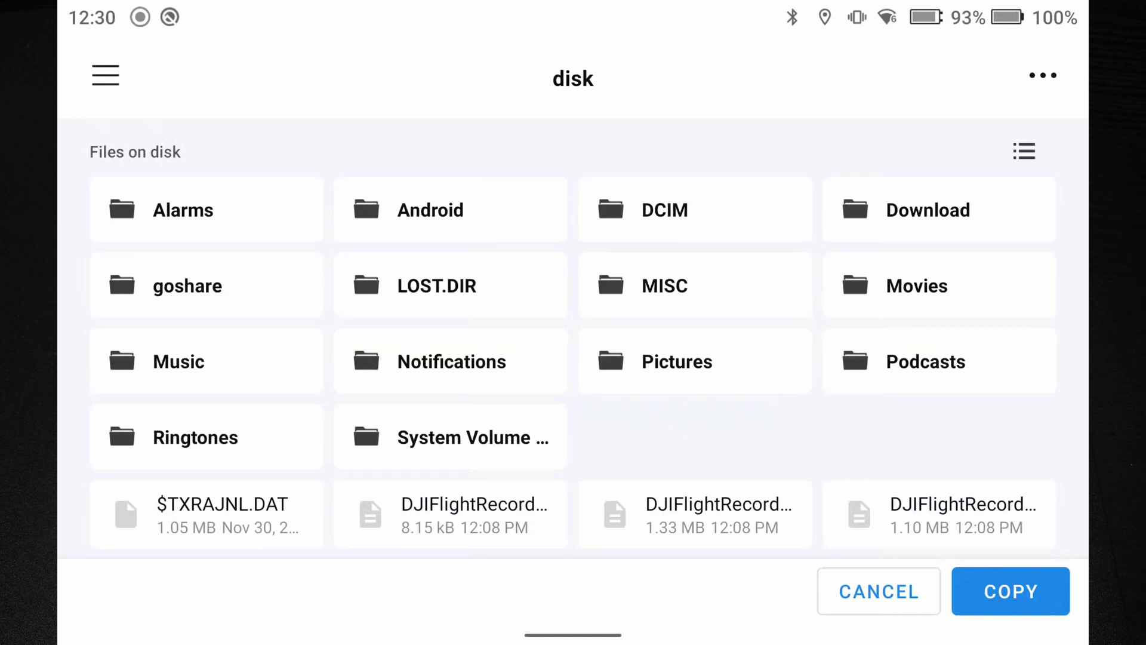
click(1010, 590)
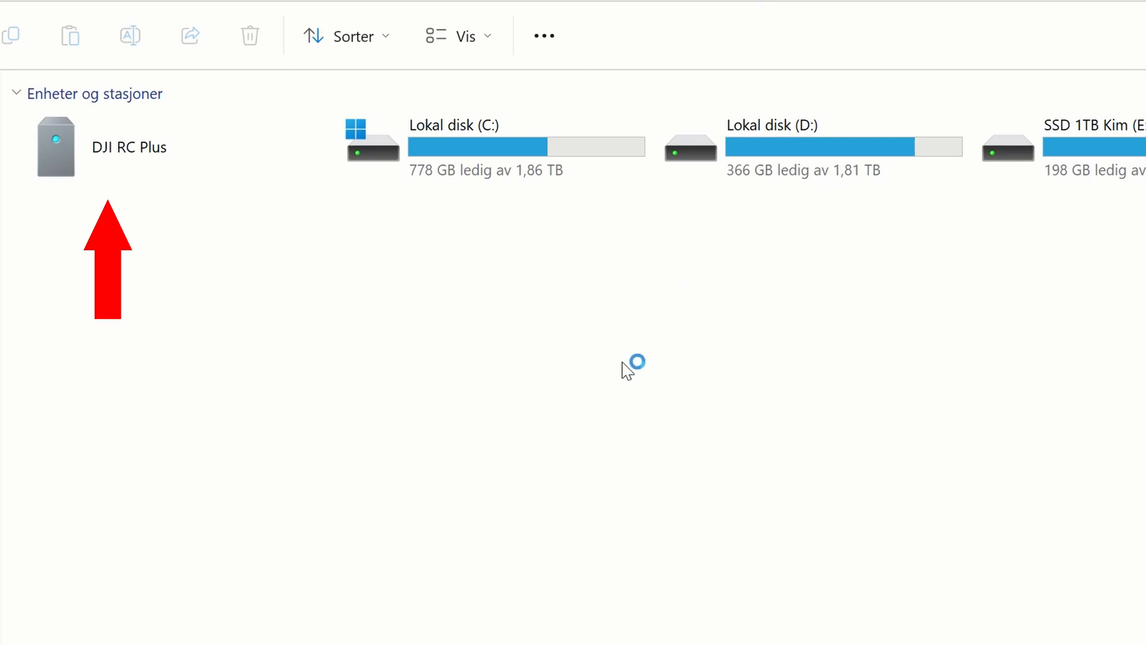
Browse DJI RC Plus storage through com.dji.industry.pilot to the FlightRecord folder.
double_click(55, 146)
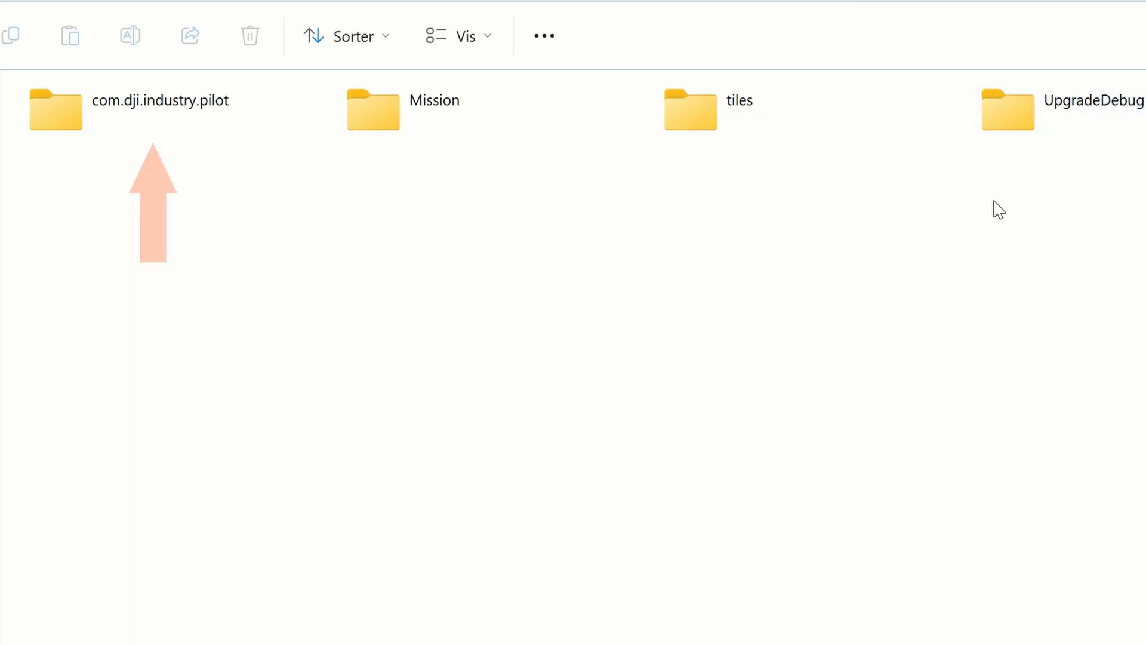
click(146, 109)
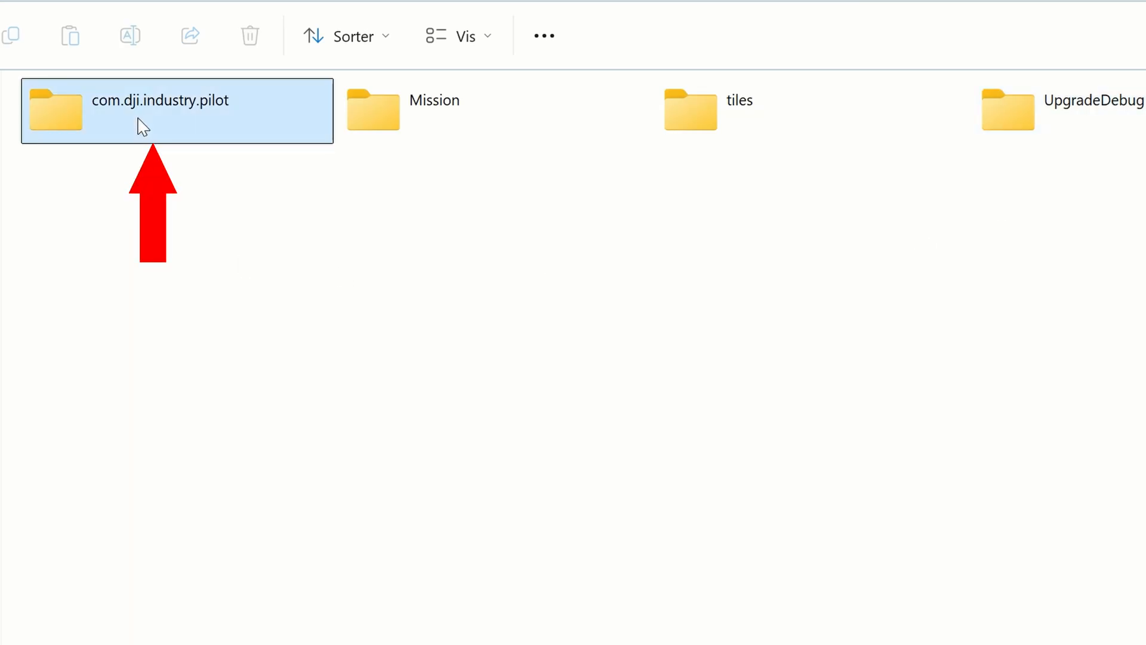
double_click(161, 111)
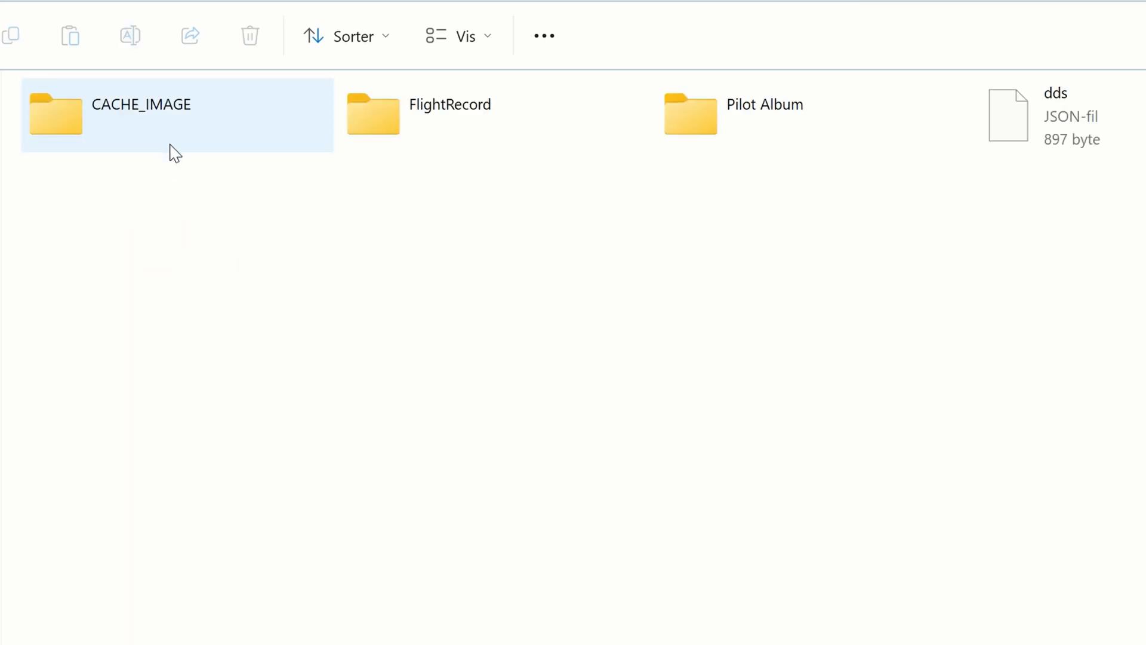
click(450, 114)
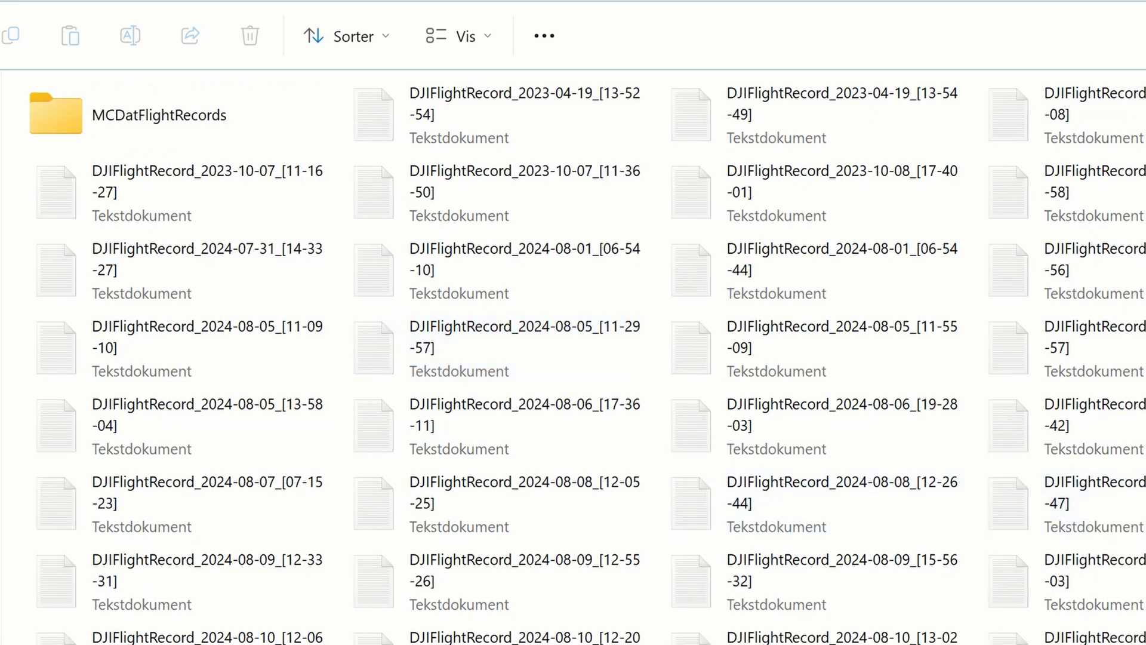
Select every DJIFlightRecord log from first to last and bring up the context menu.
click(498, 113)
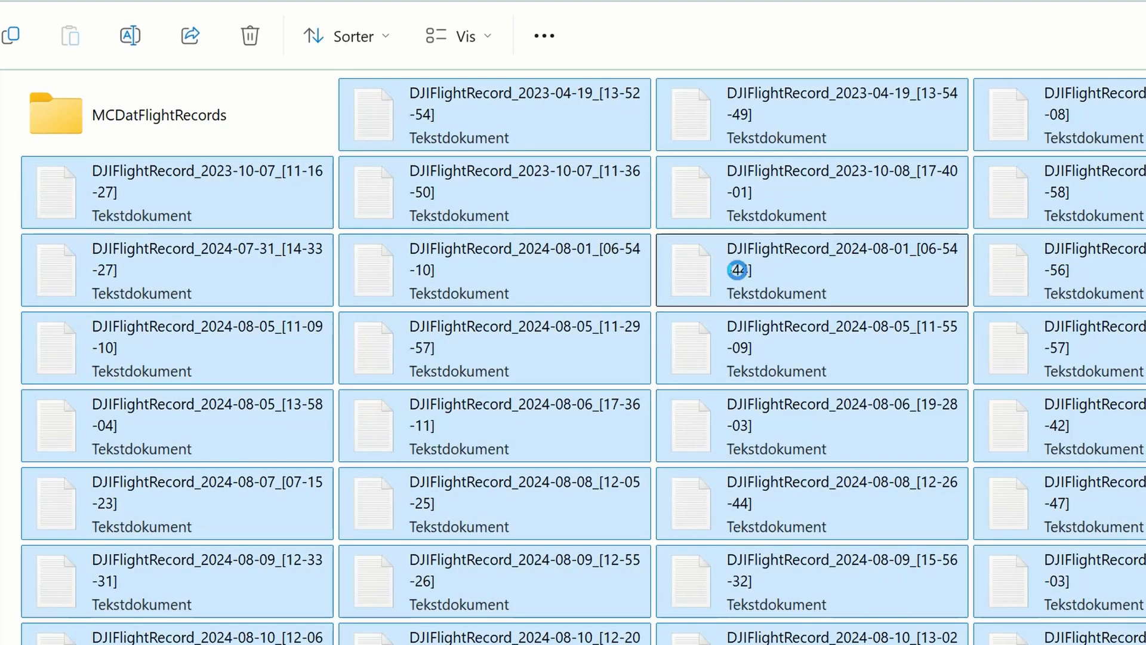
right_click(736, 270)
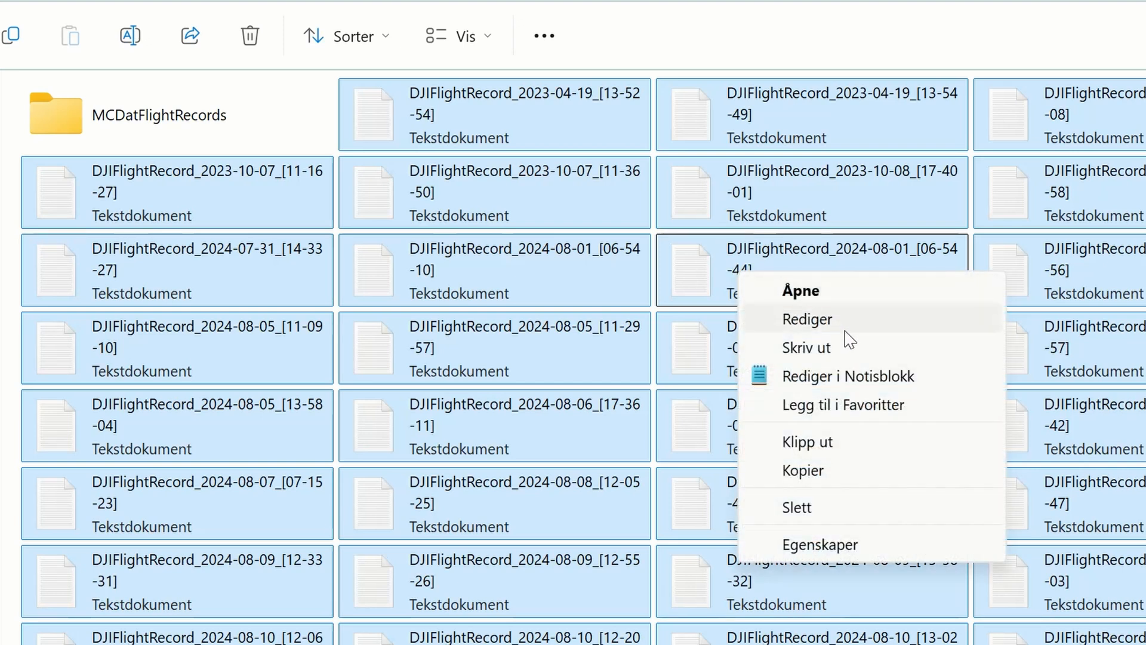